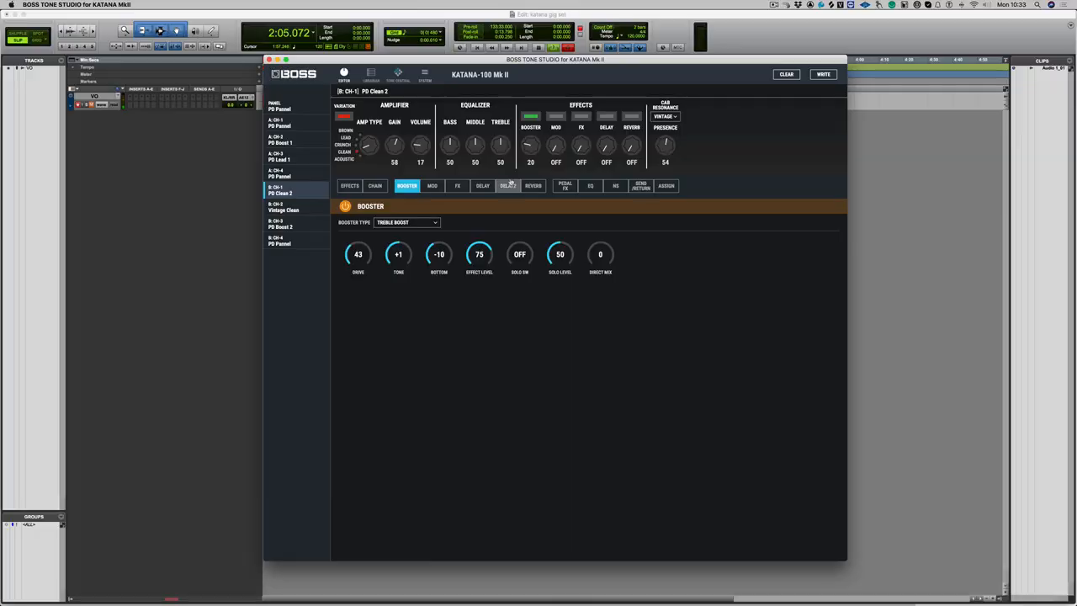
# Adjust the Equalizer to bass 40, middle 64 and treble 42.
pyautogui.moveTo(475, 145); pyautogui.dragTo(475, 126)
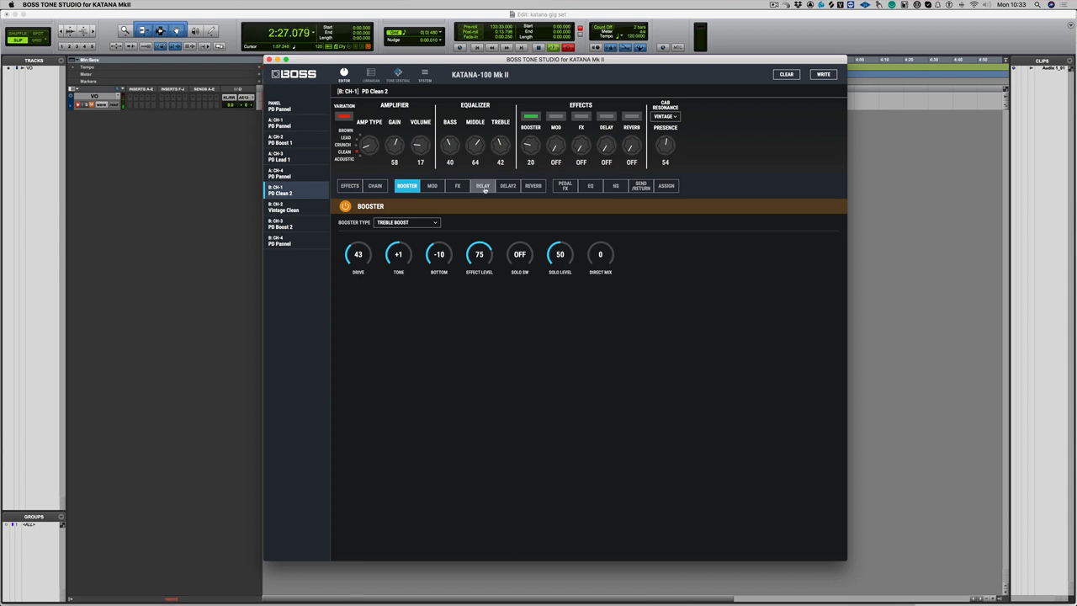
# Lower the pan delay's effect level to 41 and high cut to 2.00 kHz.
pyautogui.click(482, 186)
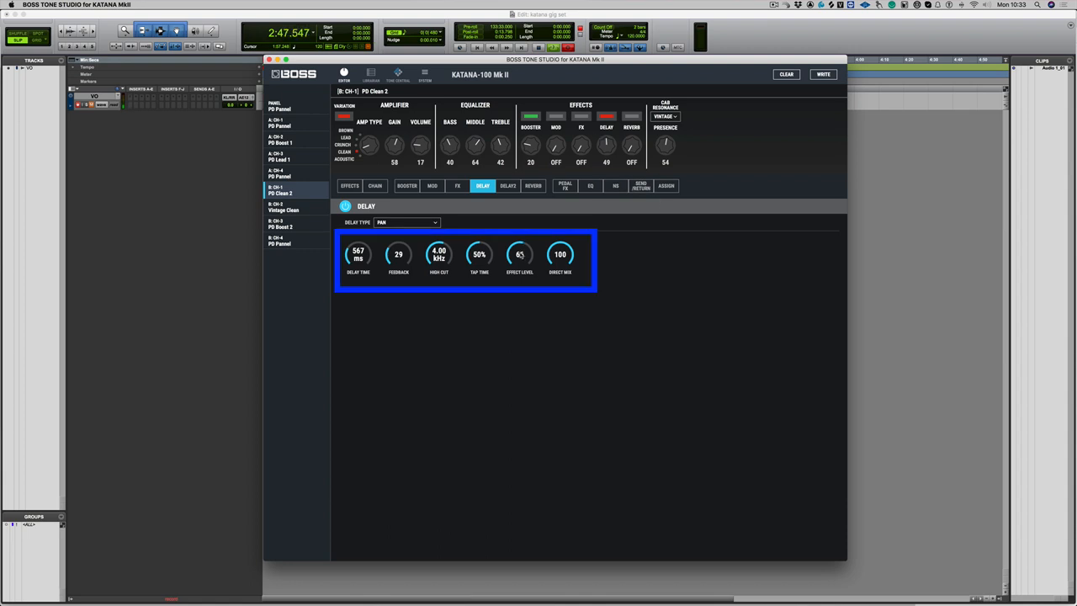
pyautogui.moveTo(518, 254); pyautogui.dragTo(518, 269)
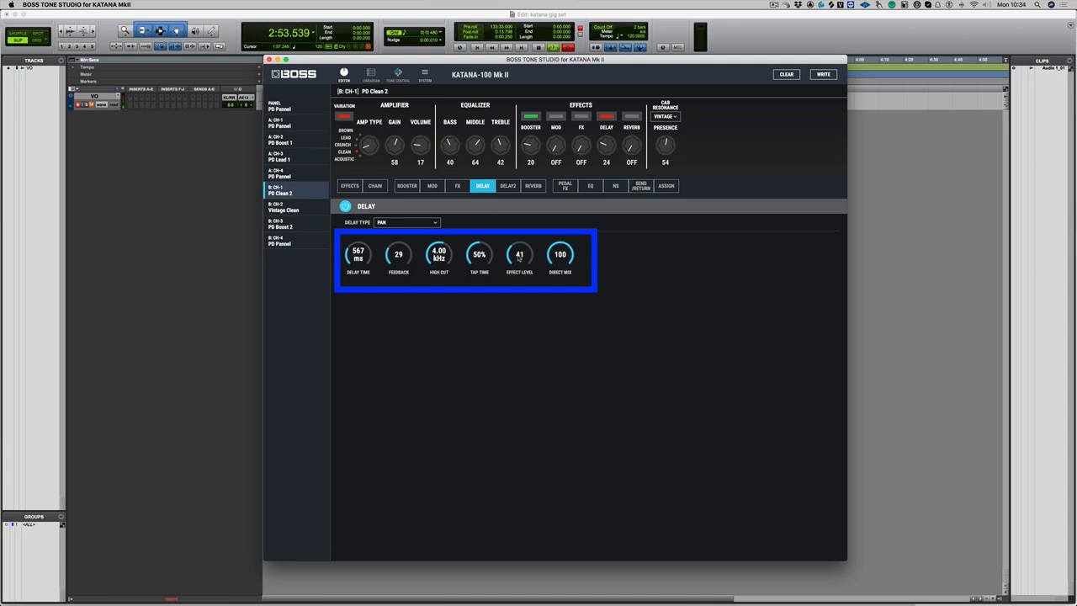
pyautogui.moveTo(437, 252); pyautogui.dragTo(438, 269)
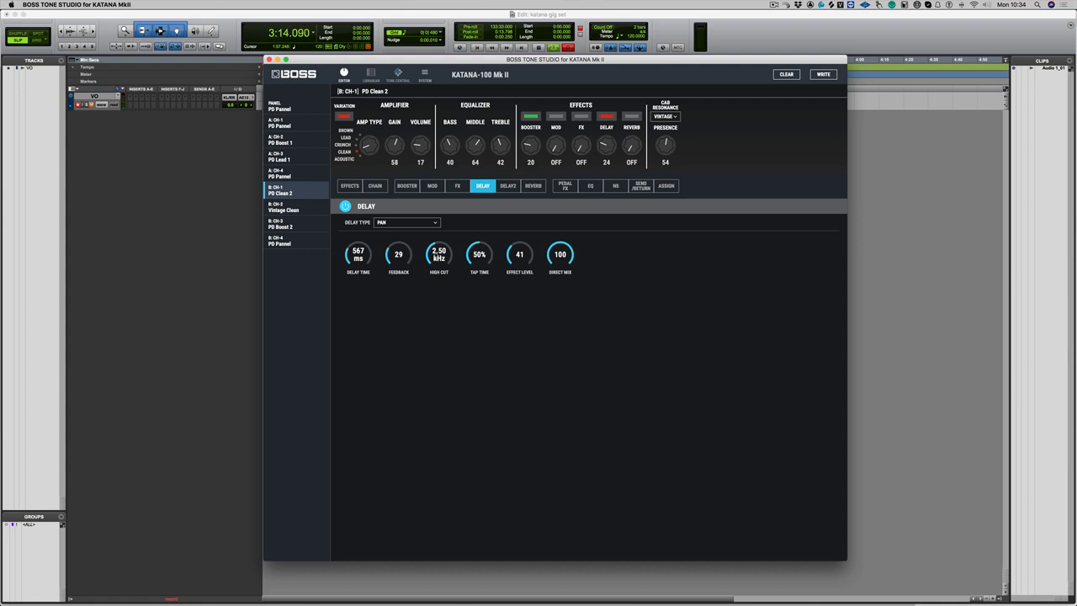
pyautogui.click(532, 185)
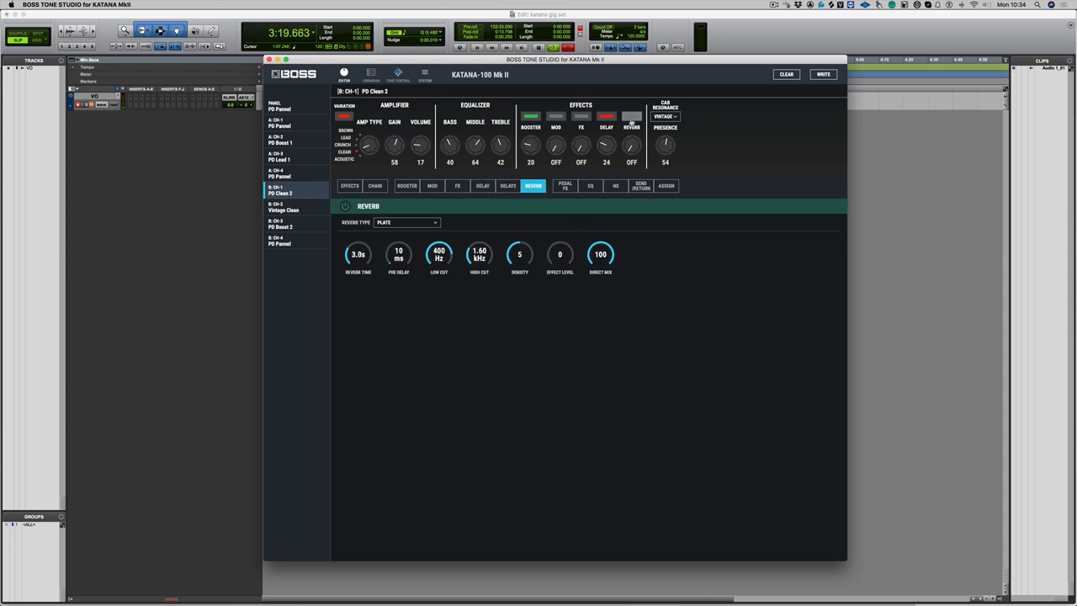